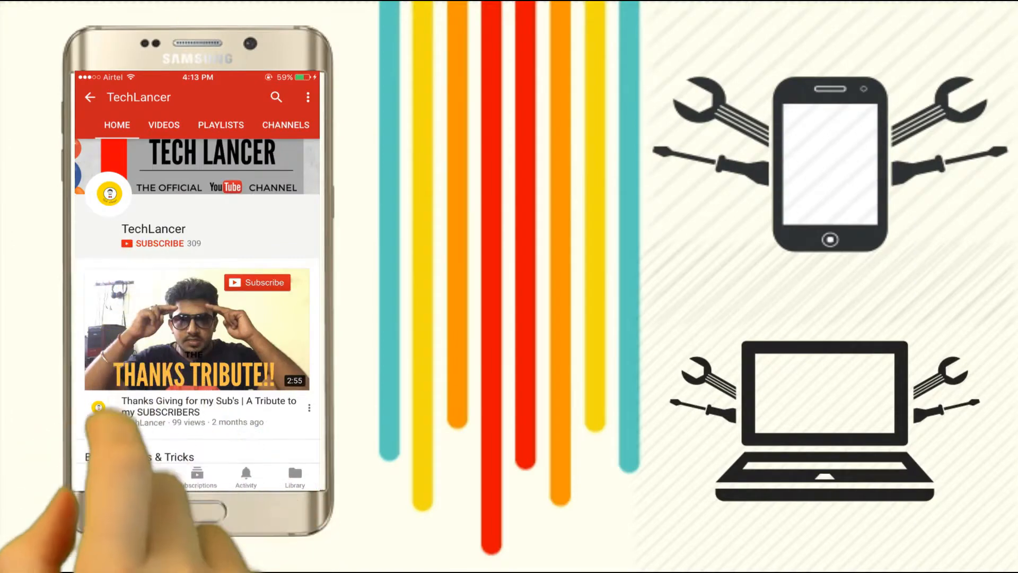
# Switch from the Free logo templates to the Premium category showing its purchase offer
pyautogui.click(159, 243)
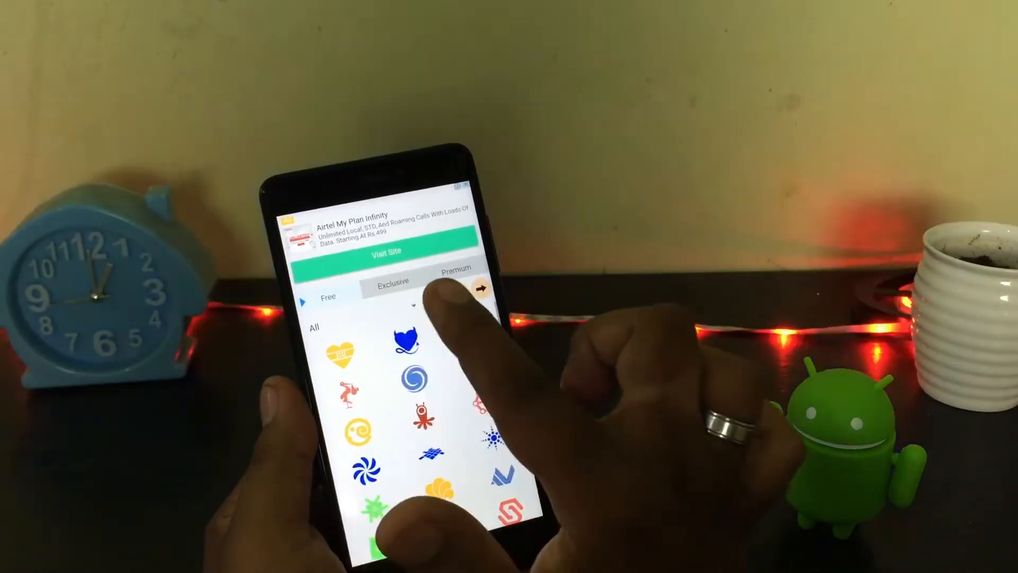
pyautogui.click(454, 280)
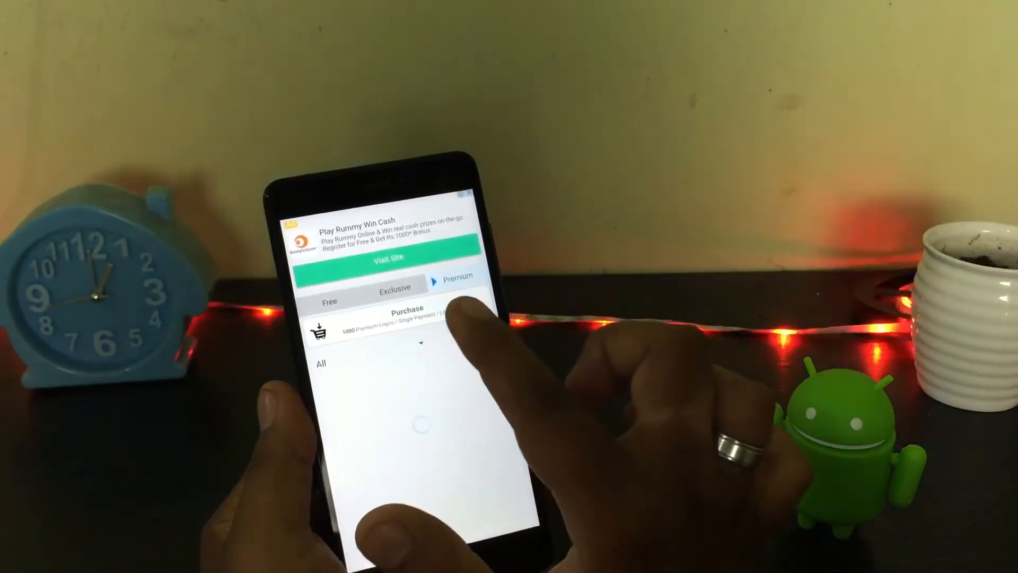